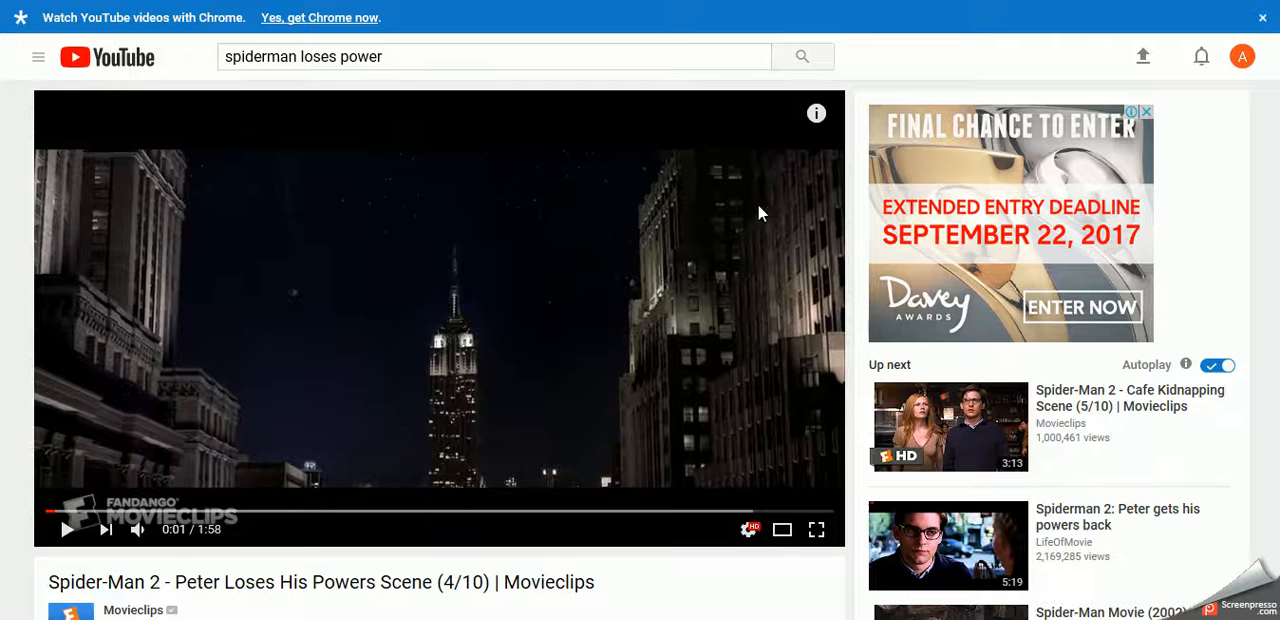
Switch the playing 'Peter Loses His Powers' clip to fullscreen.
click(816, 528)
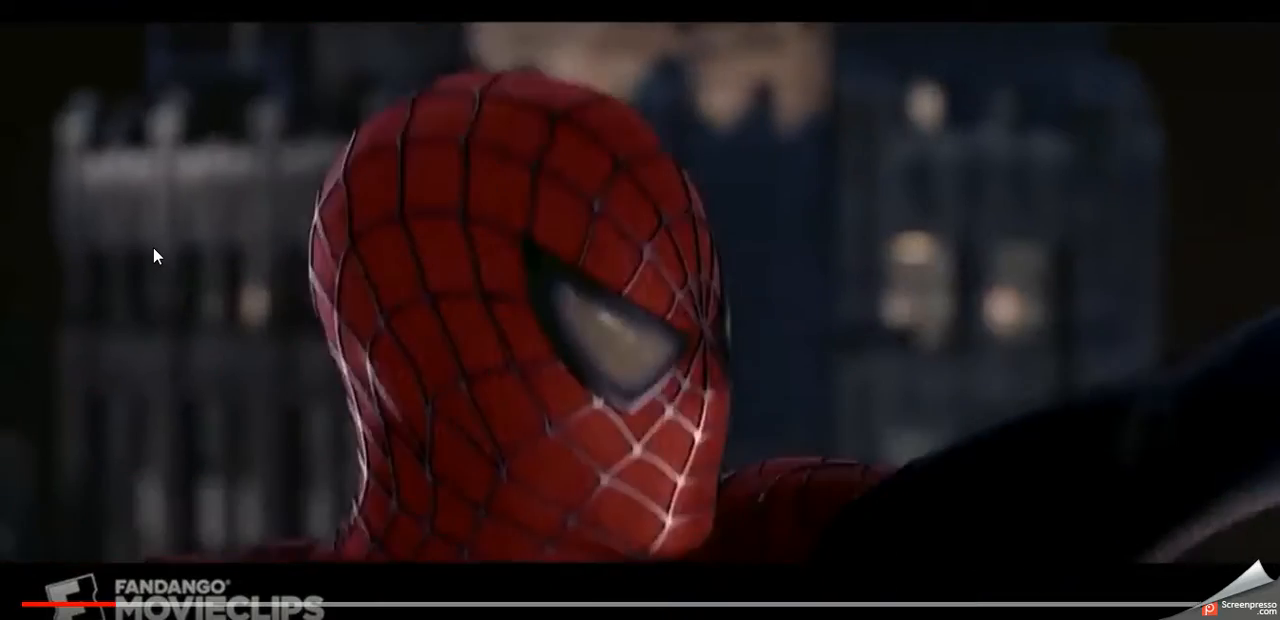